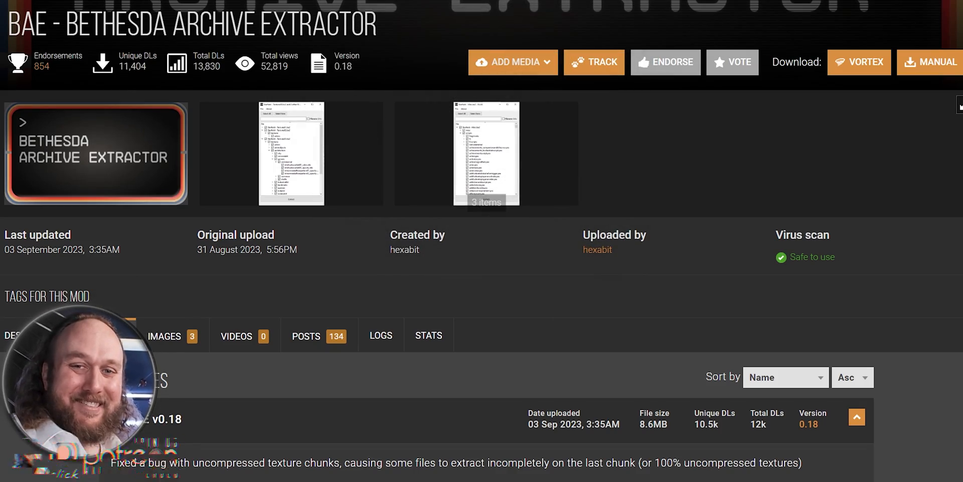
Create a new 'Bethesda Archive Extractor' folder in Modding Apps and go into it.
scroll("up", 3)
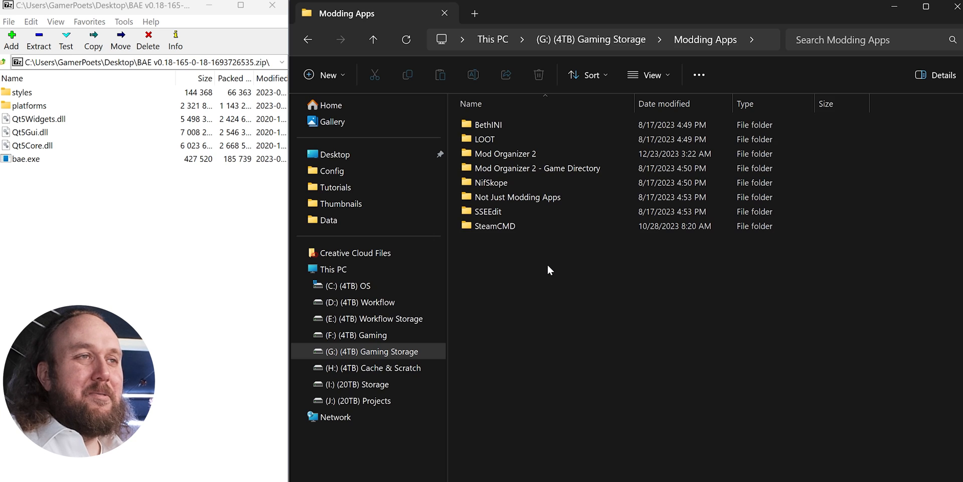
right_click(549, 270)
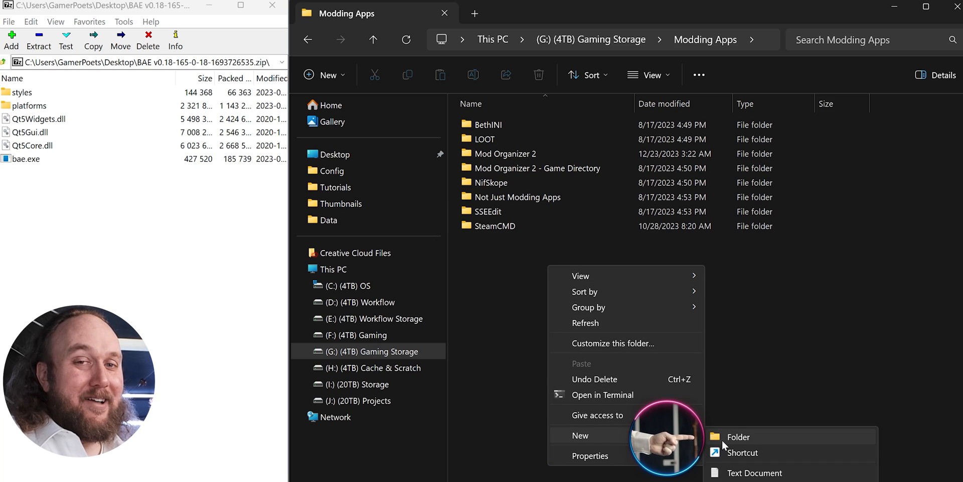
left_click(737, 436)
type("Bethesda Archive Extractor")
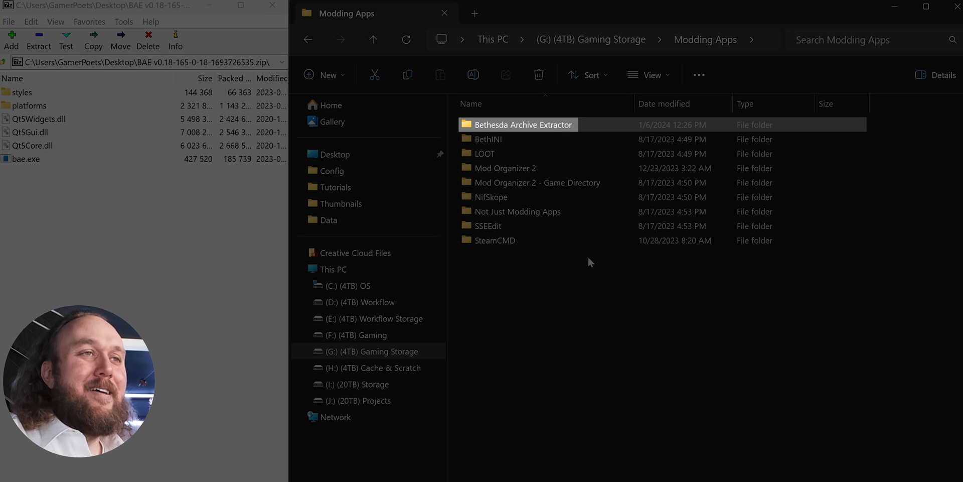
double_click(524, 124)
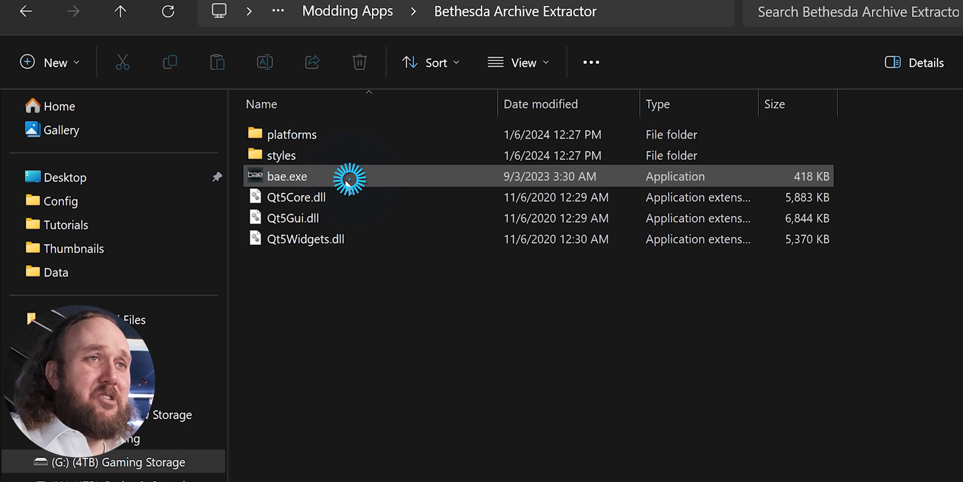
Run bae.exe and bring up File > Open File... to choose archives.
double_click(286, 176)
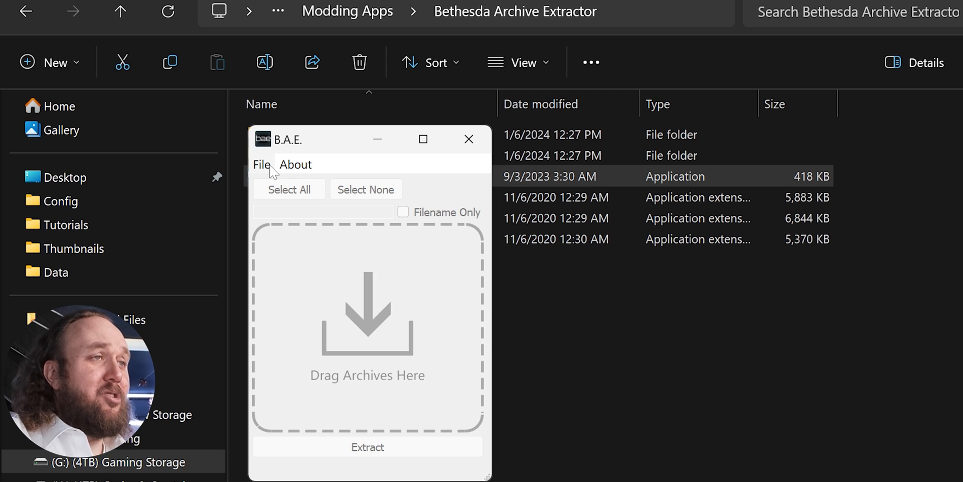
left_click(261, 164)
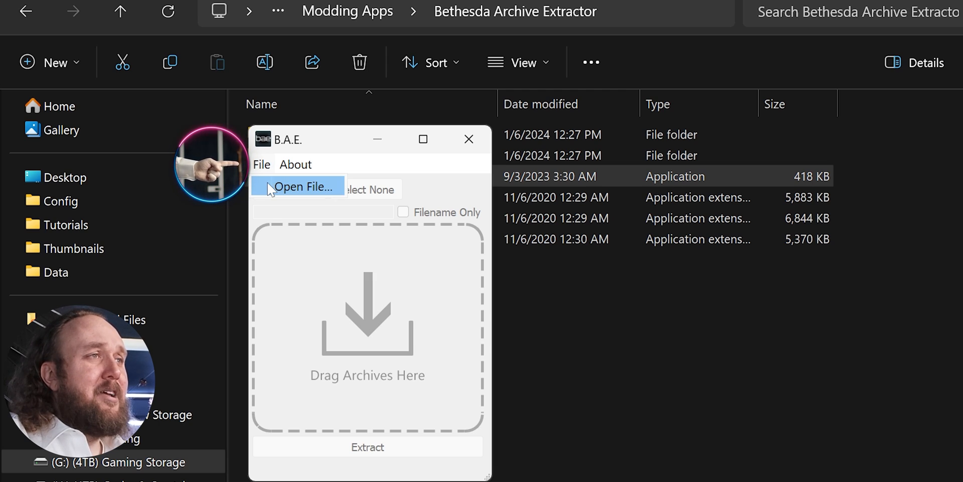
left_click(302, 187)
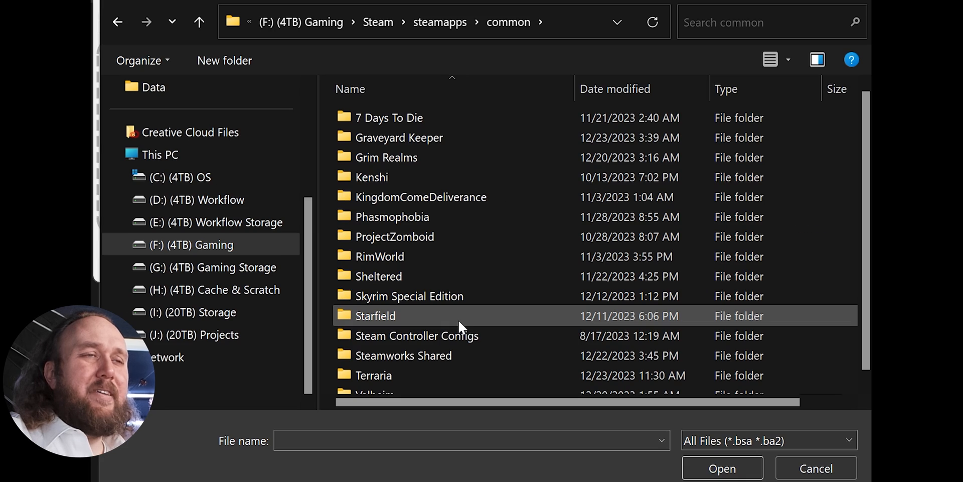
From Starfield\Data, load the BA2s from BlueprintShips-Starfield - Localization through Starfield - FaceAnimationPatch.
double_click(375, 315)
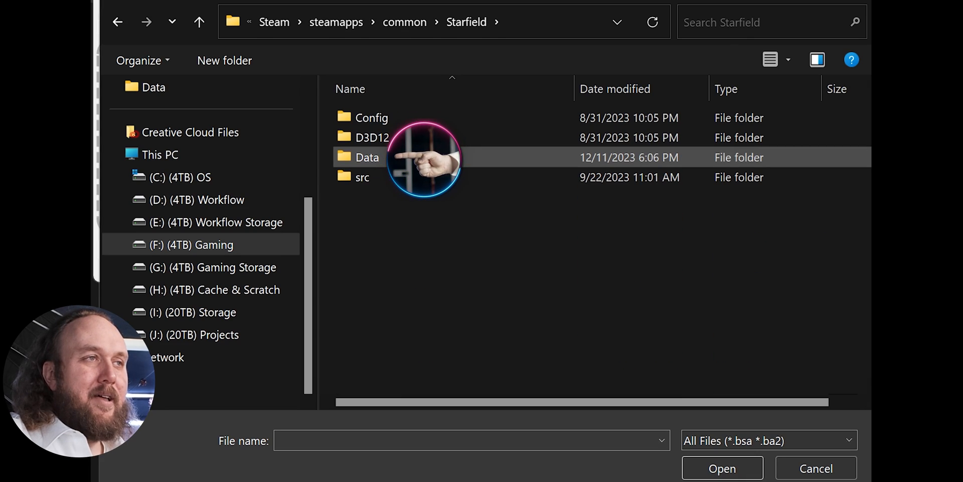
double_click(367, 158)
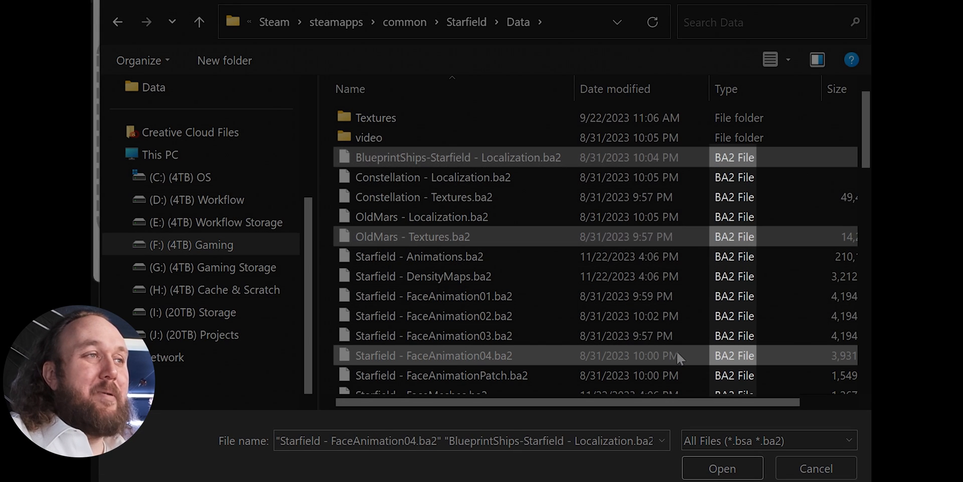
left_click(434, 315)
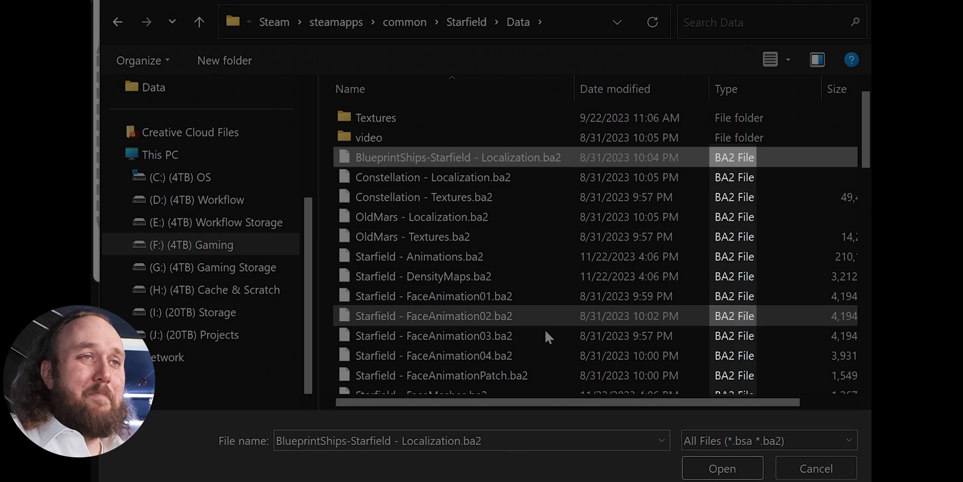
left_click(442, 375)
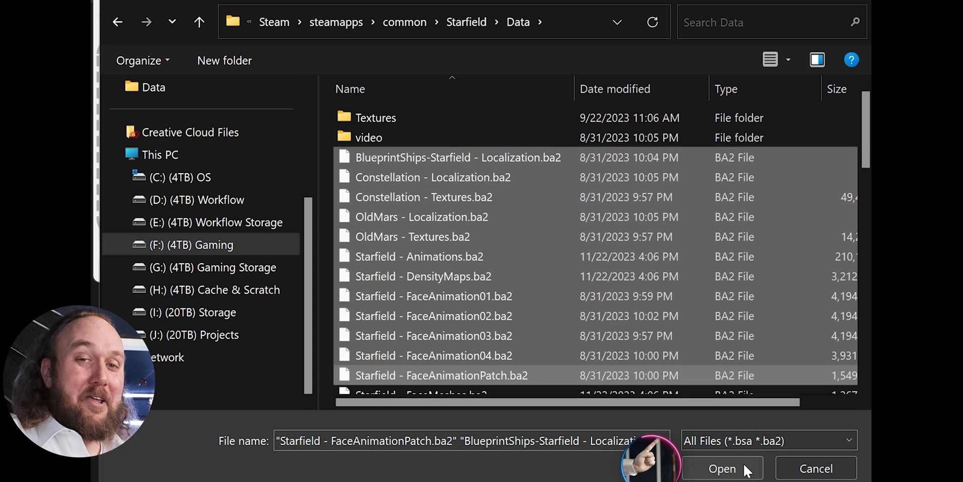
left_click(723, 468)
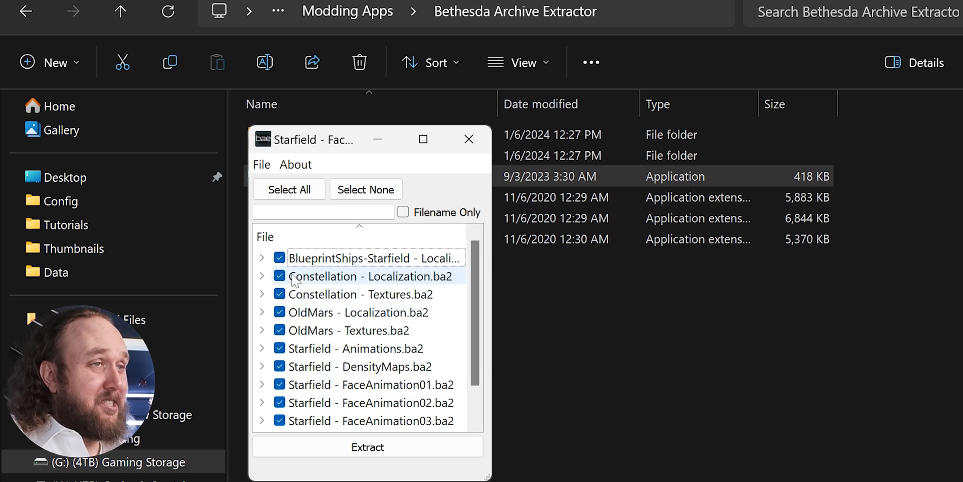
Peek inside the BlueprintShips archive's contents, then start extracting all checked archives.
left_click(262, 256)
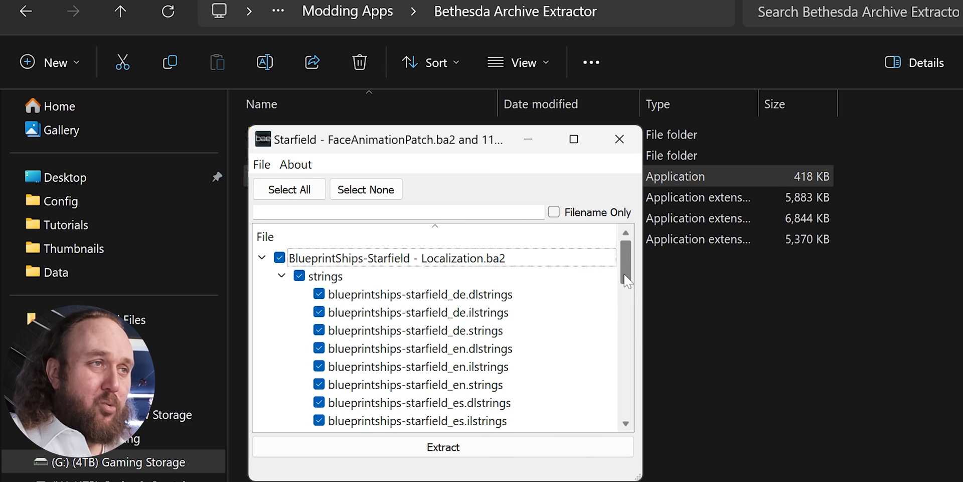
left_click(260, 257)
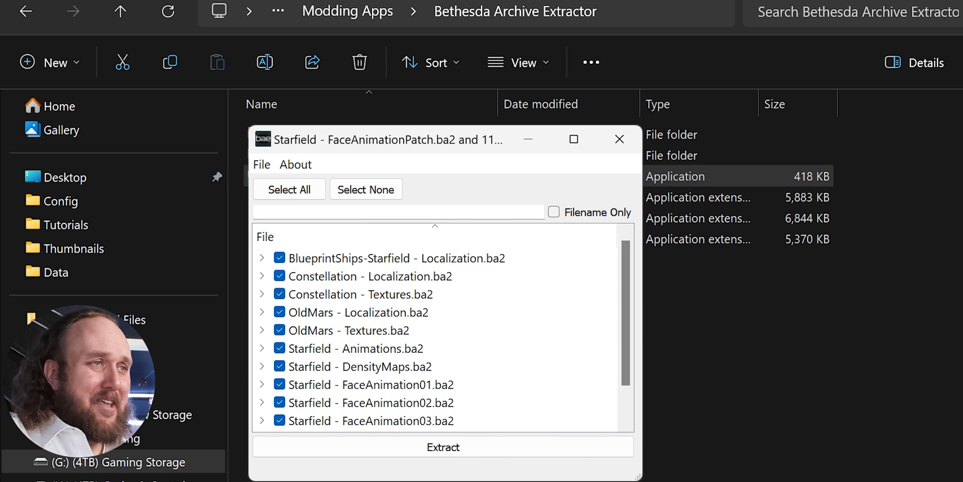
left_click(442, 447)
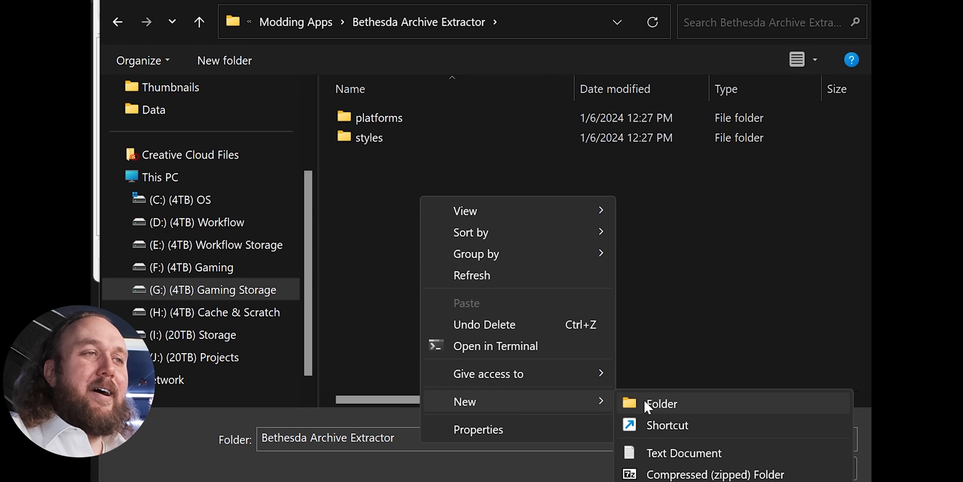
Make a new 'Starfield Extracted BA2s' folder and select it as the extraction destination.
left_click(661, 403)
type("Starfield Extracted BA2s")
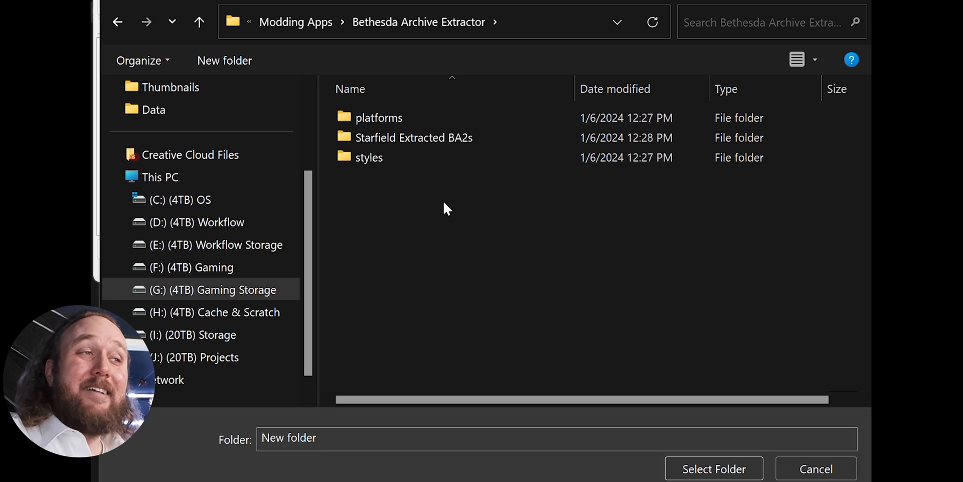
double_click(414, 138)
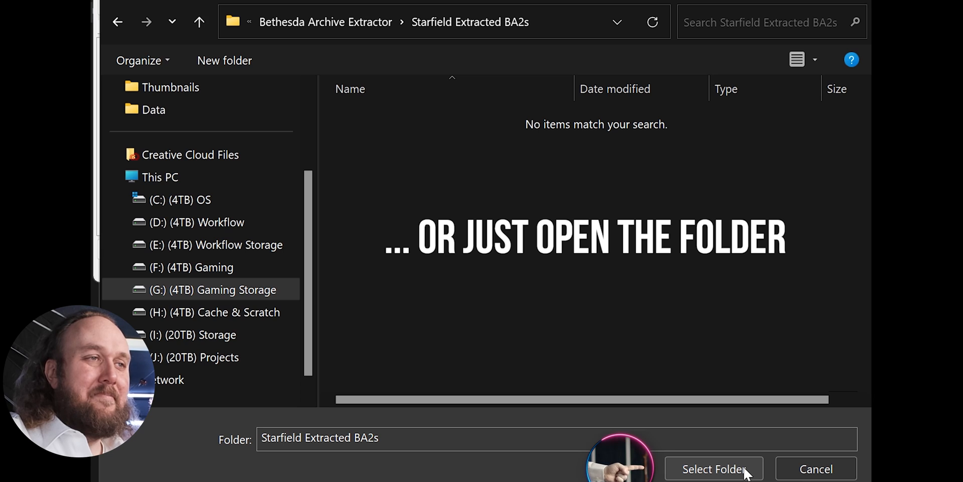
left_click(714, 469)
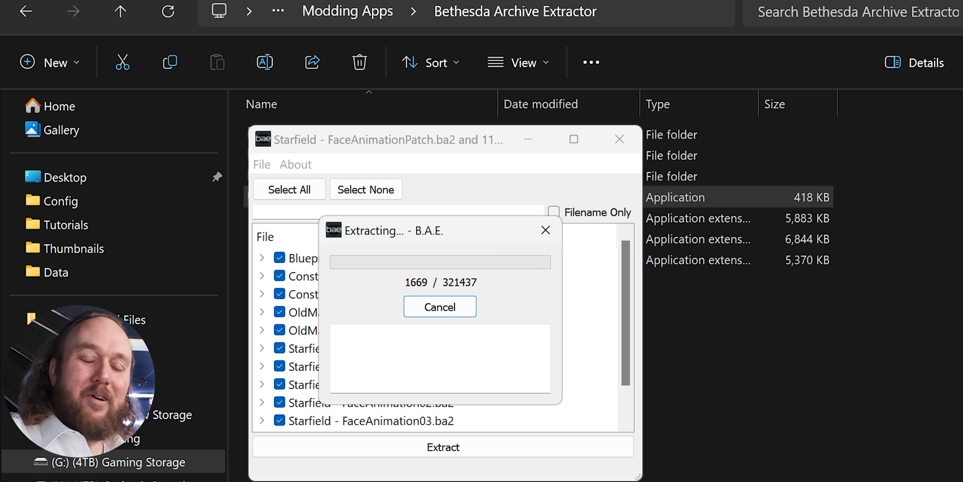